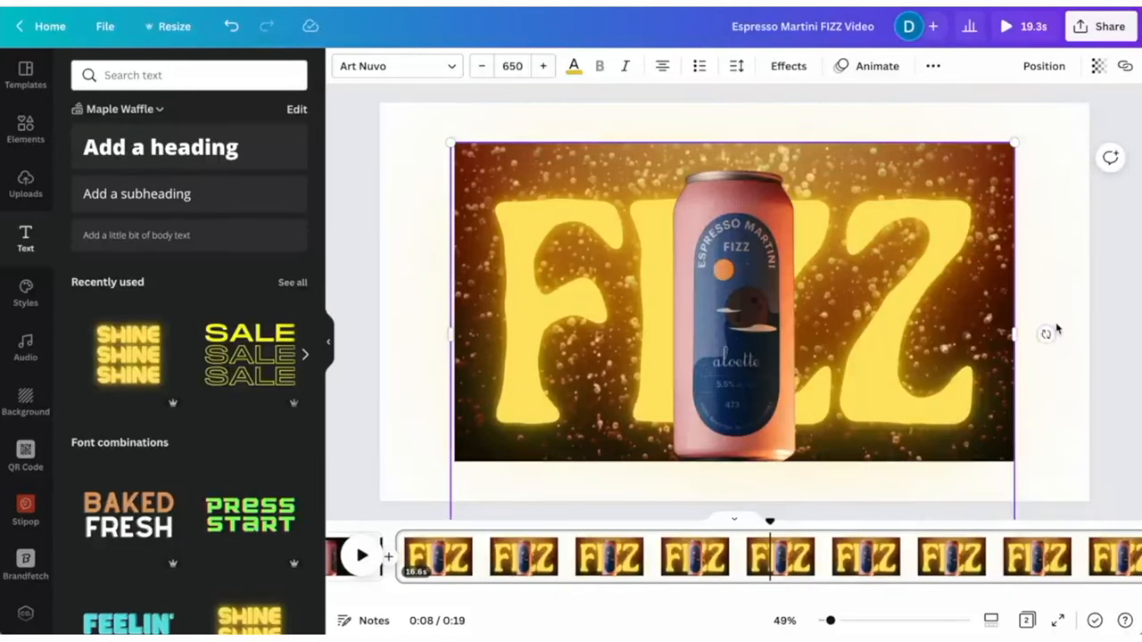
Raise the pouring-can clip's warmth and tint toward magenta, and lower its brightness
{"action": "left_click", "coordinate": [25, 348]}
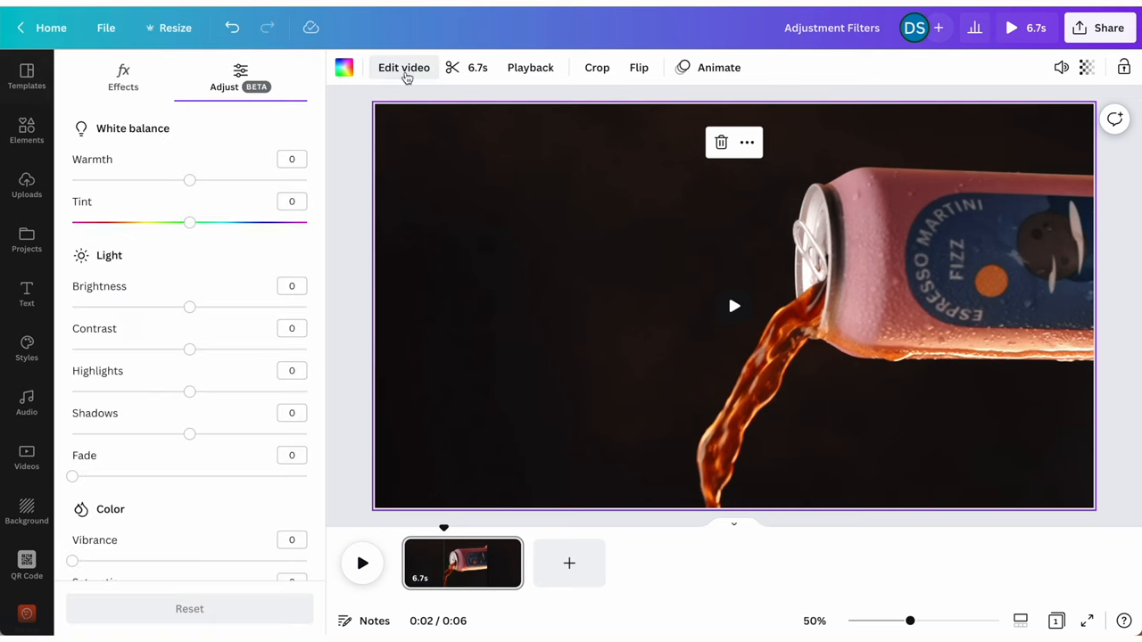
{"action": "mouse_move", "coordinate": [388, 87]}
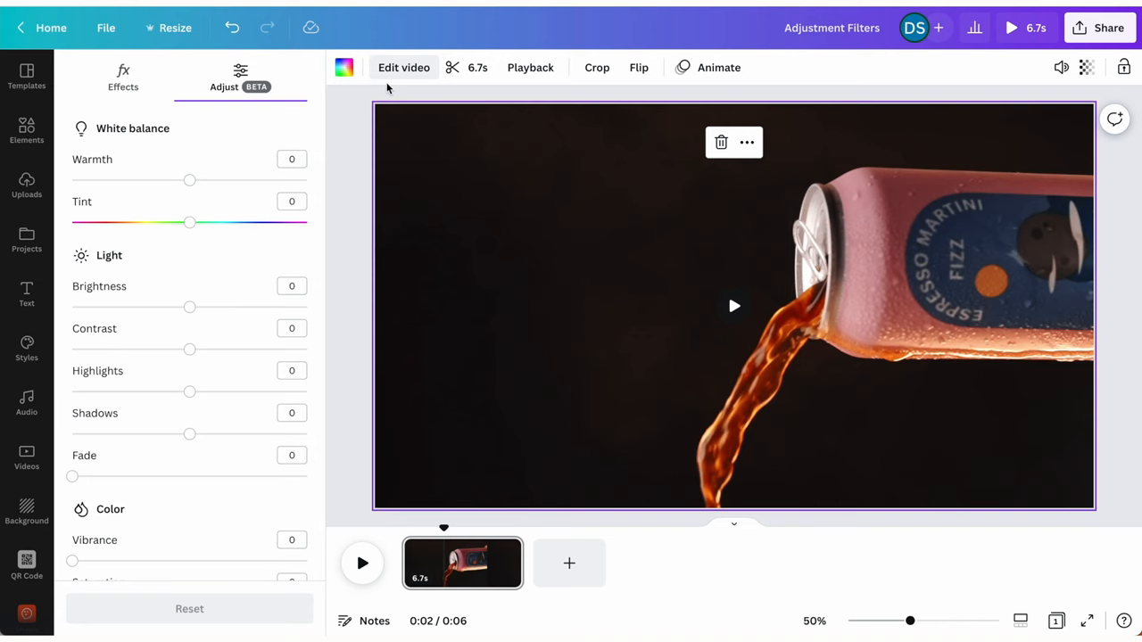
{"action": "mouse_move", "coordinate": [161, 131]}
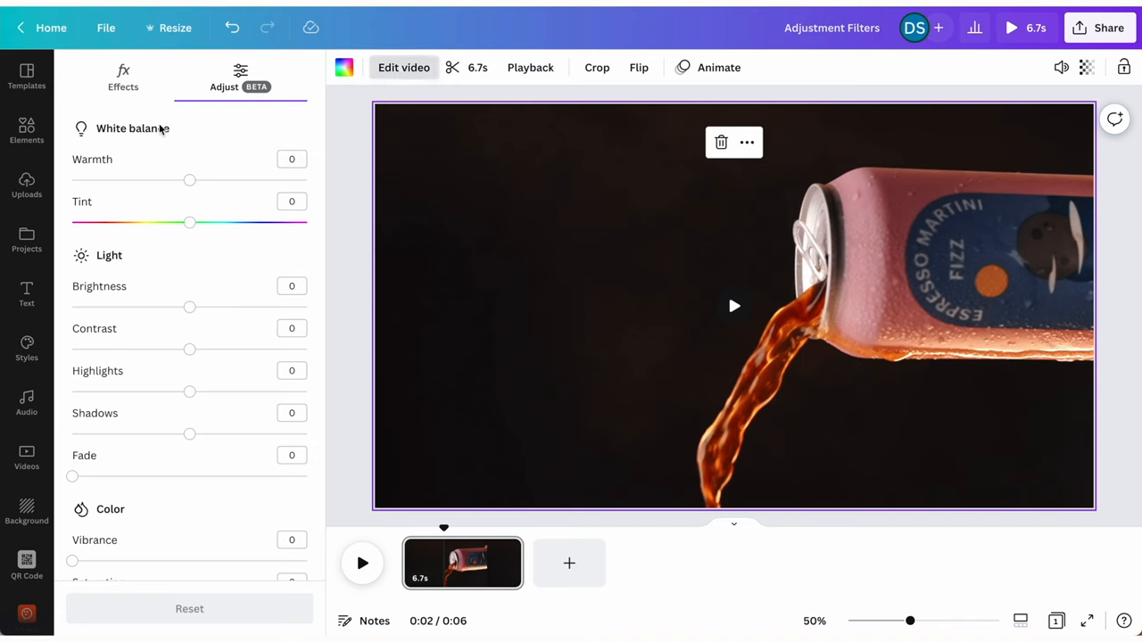
{"action": "scroll", "scroll_direction": "down", "scroll_amount": 3}
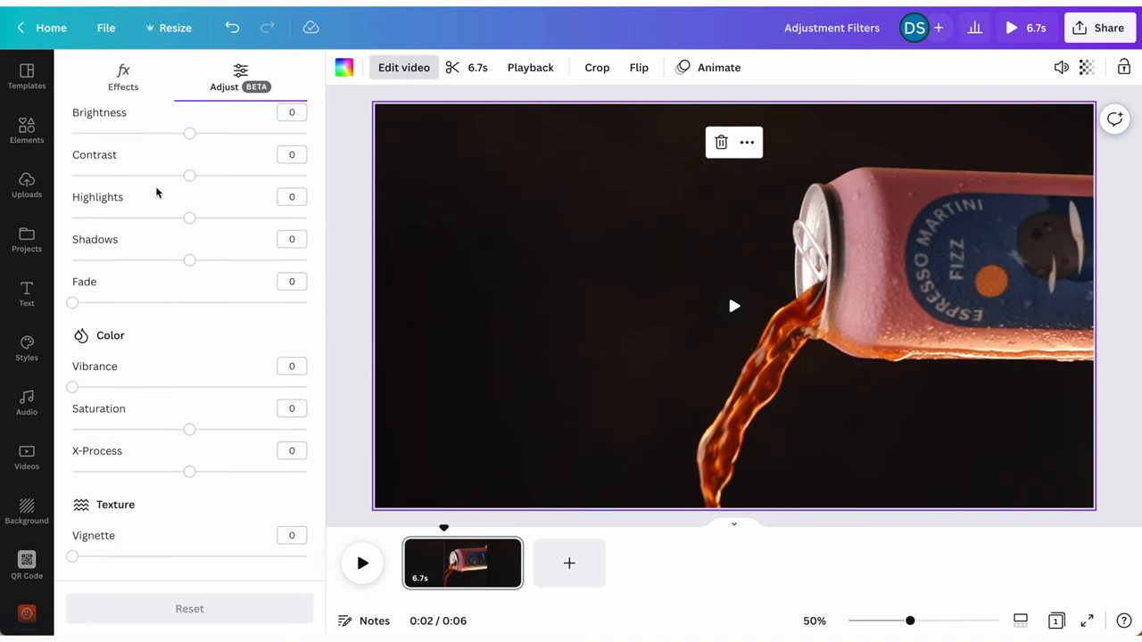
{"action": "scroll", "scroll_direction": "up", "scroll_amount": 3}
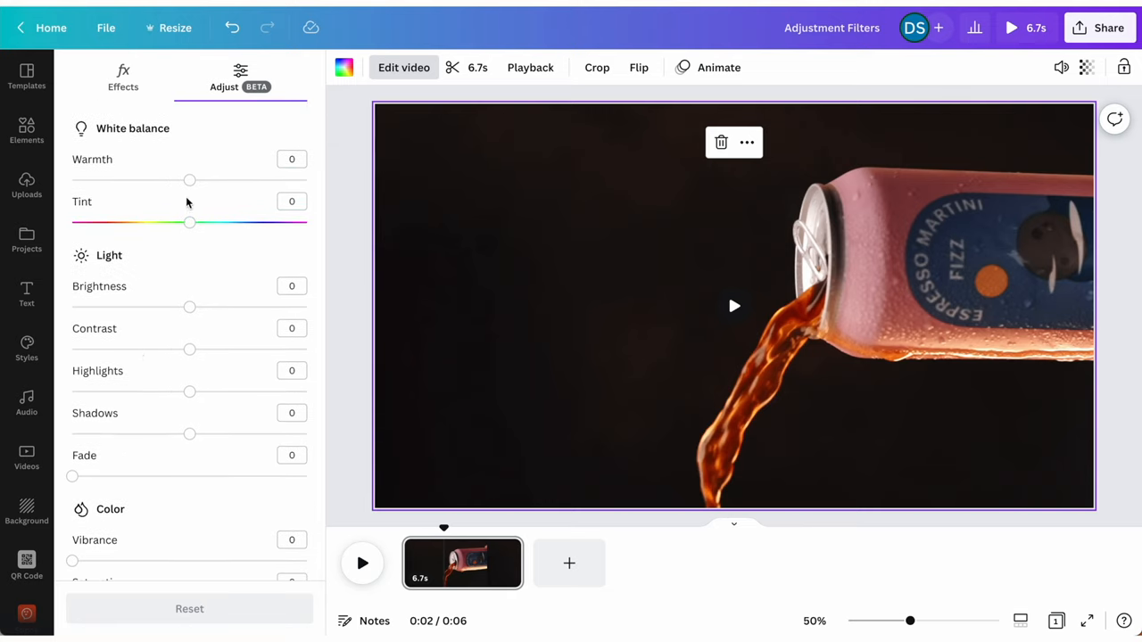
{"action": "left_click_drag", "start_coordinate": [190, 180], "coordinate": [208, 180]}
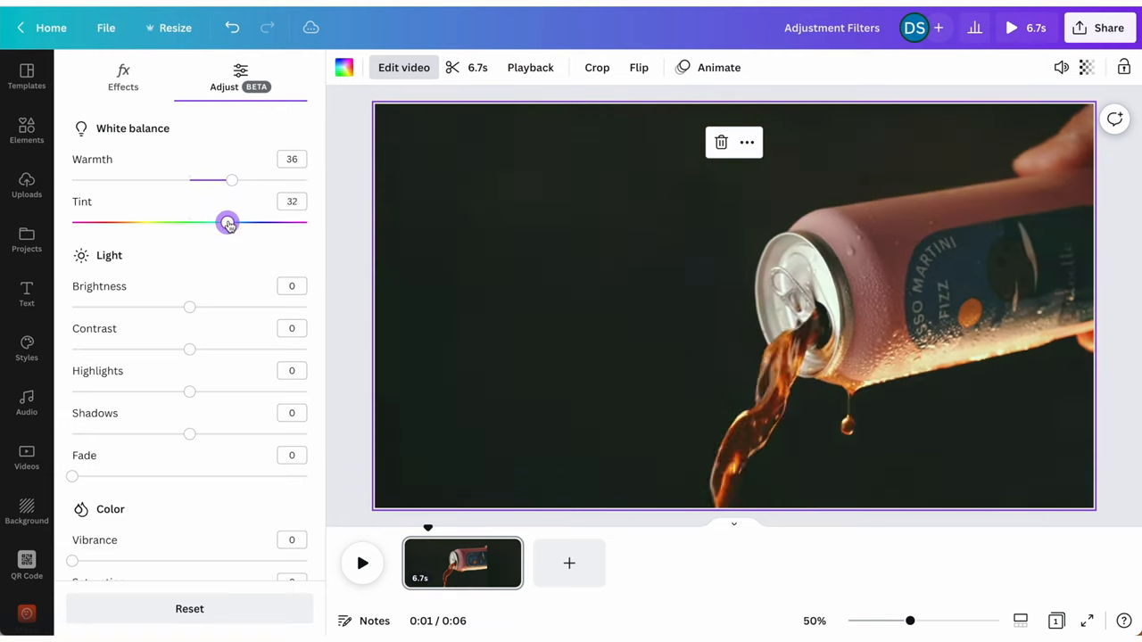
{"action": "left_click_drag", "start_coordinate": [227, 223], "coordinate": [238, 223]}
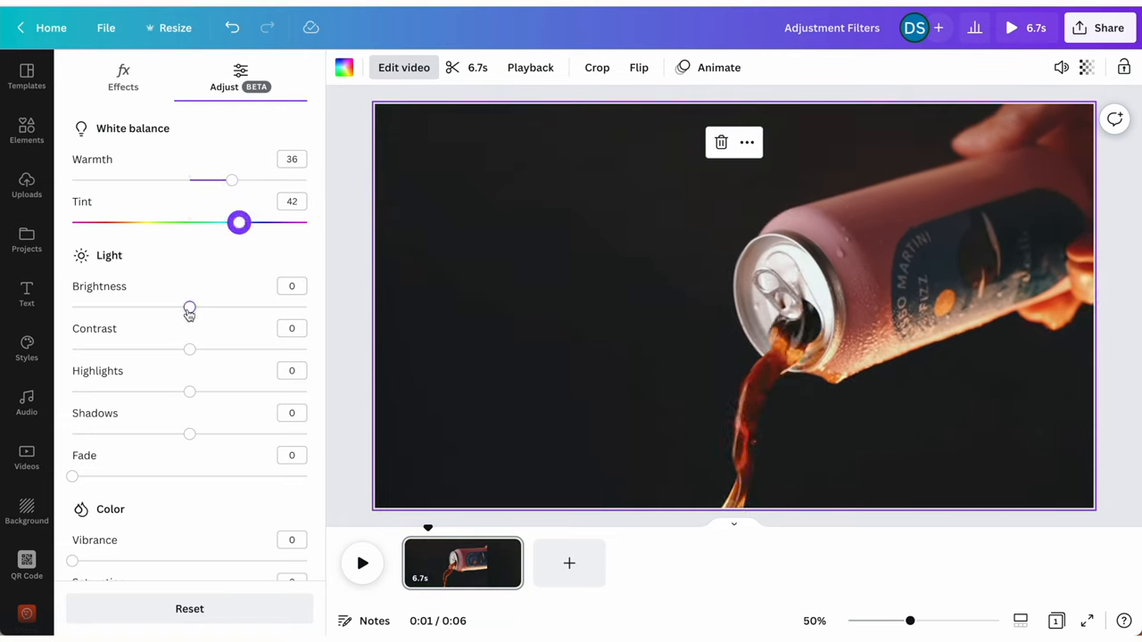
{"action": "left_click_drag", "start_coordinate": [189, 434], "coordinate": [151, 434]}
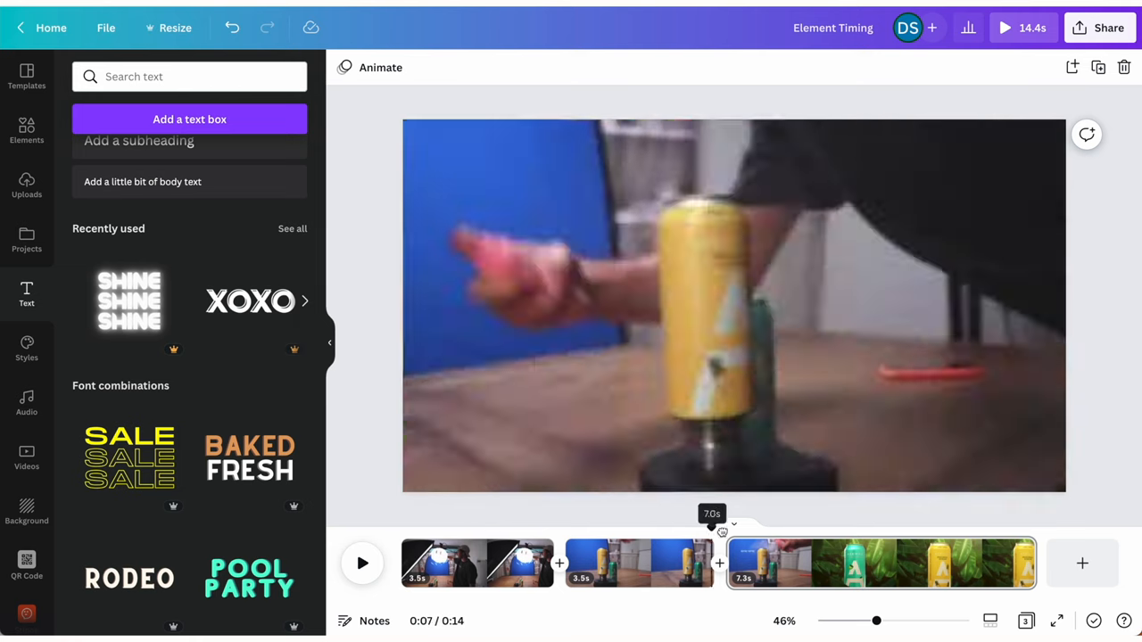
Preview the clips, then add an orange 'DON'T FORGET TO SUBSCRIBE!!!!' caption
{"action": "left_click", "coordinate": [362, 563]}
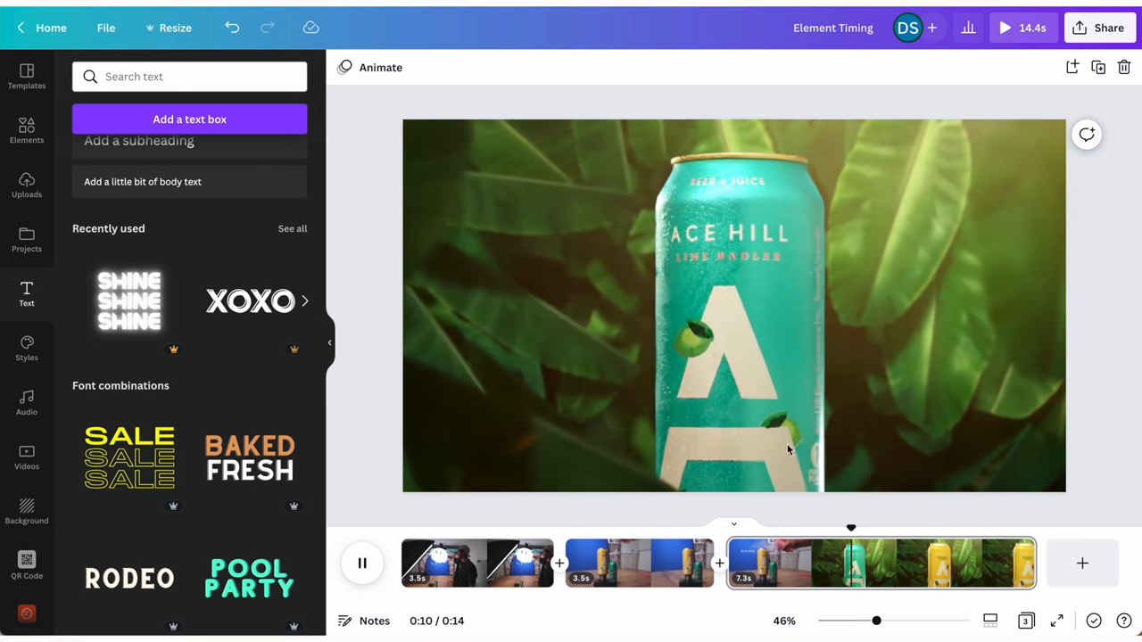
{"action": "left_click", "coordinate": [362, 563]}
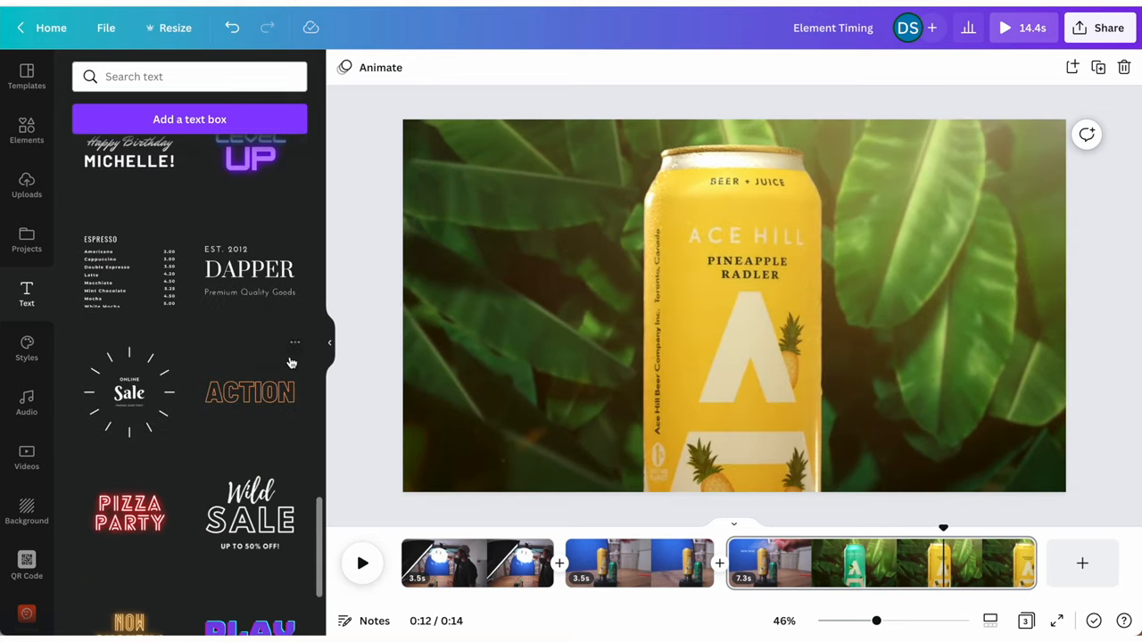
{"action": "left_click", "coordinate": [249, 393]}
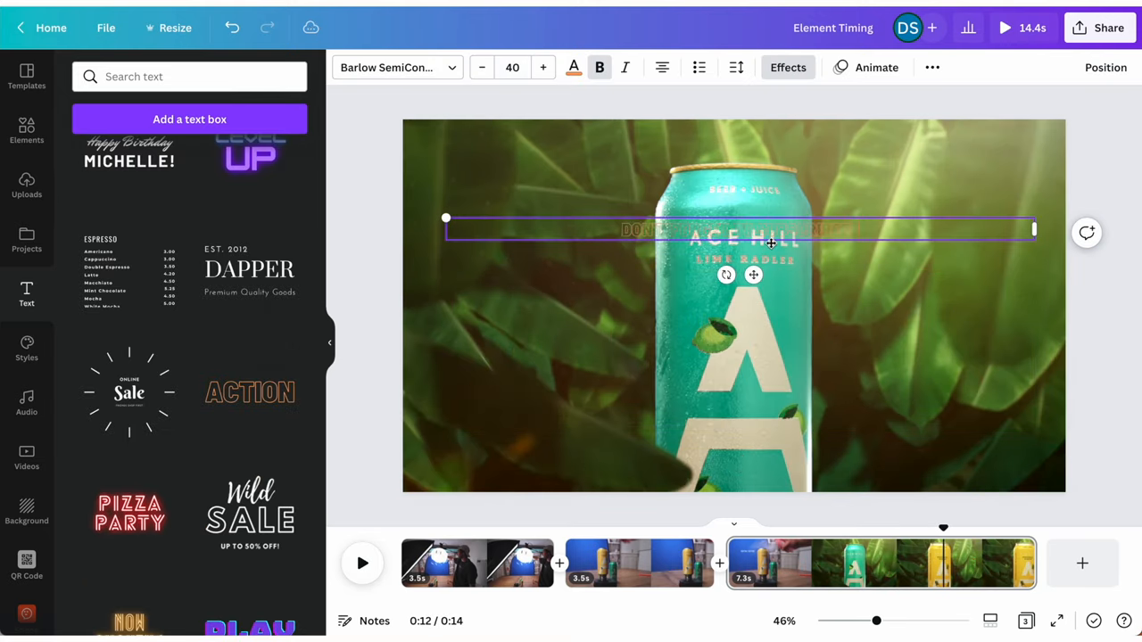
{"action": "left_click", "coordinate": [574, 66]}
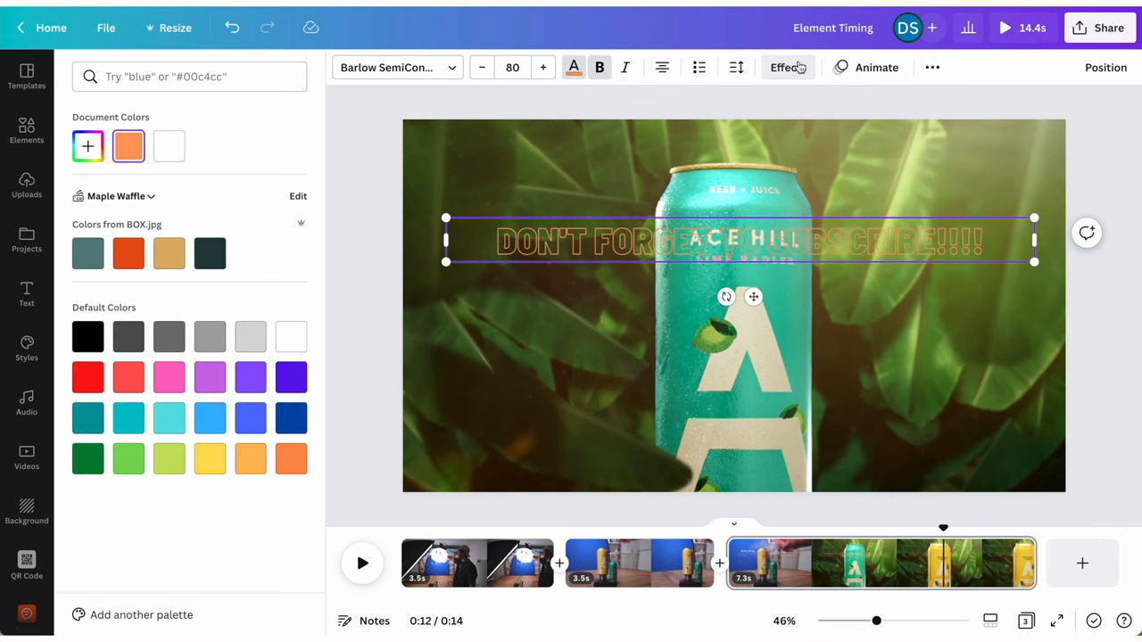
{"action": "left_click", "coordinate": [25, 295]}
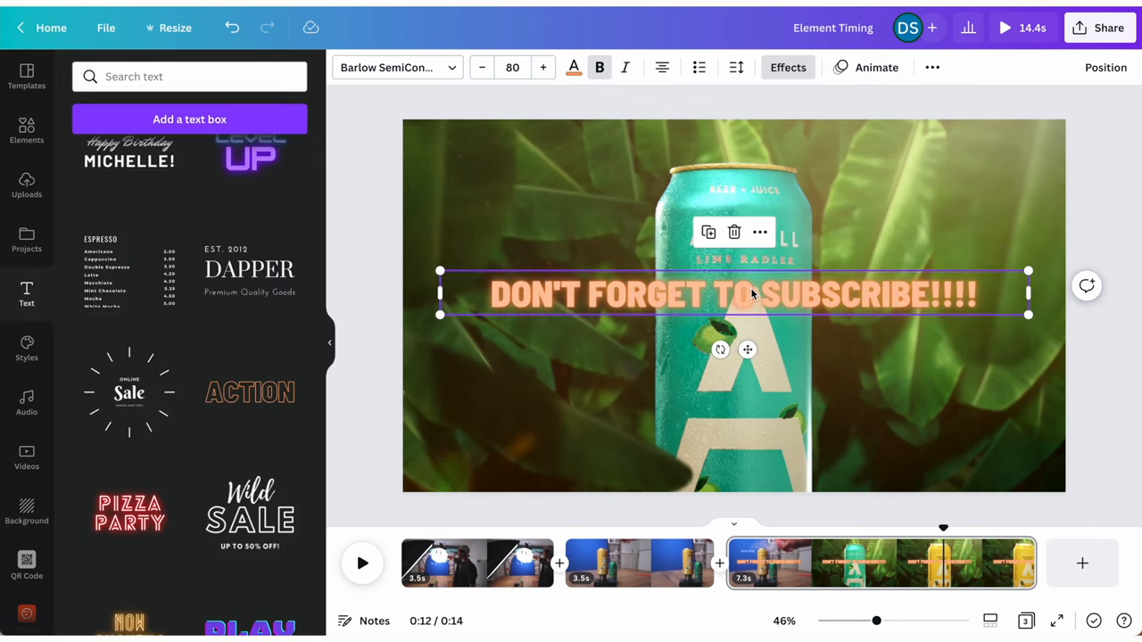
{"action": "left_click", "coordinate": [362, 563]}
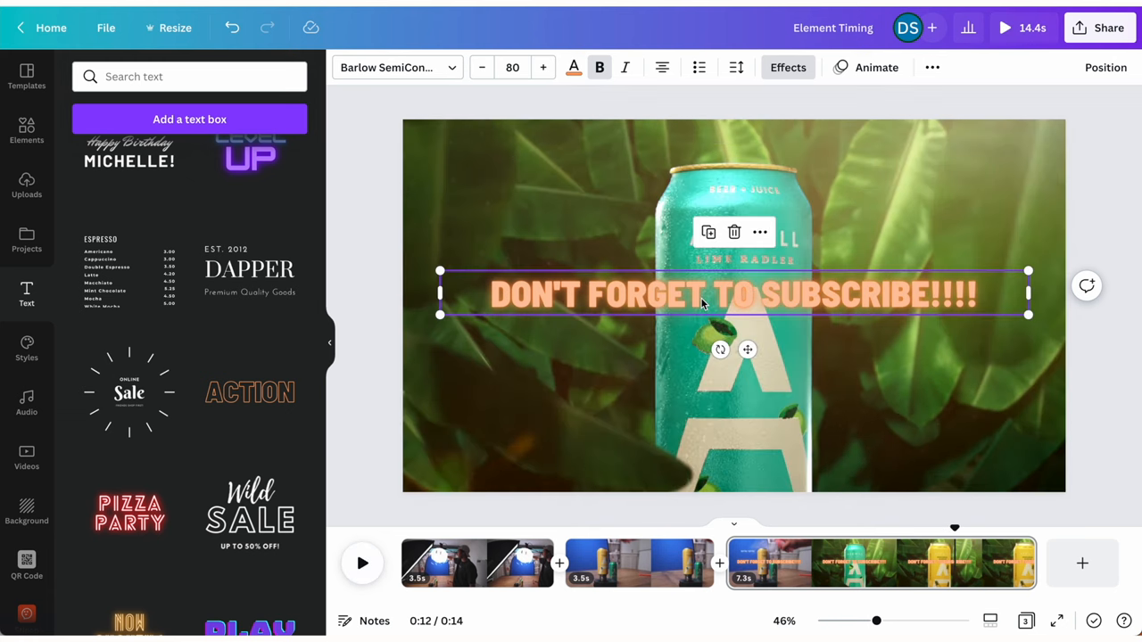
Show timing for the subscribe caption so it gets its own timeline bar
{"action": "right_click", "coordinate": [732, 294]}
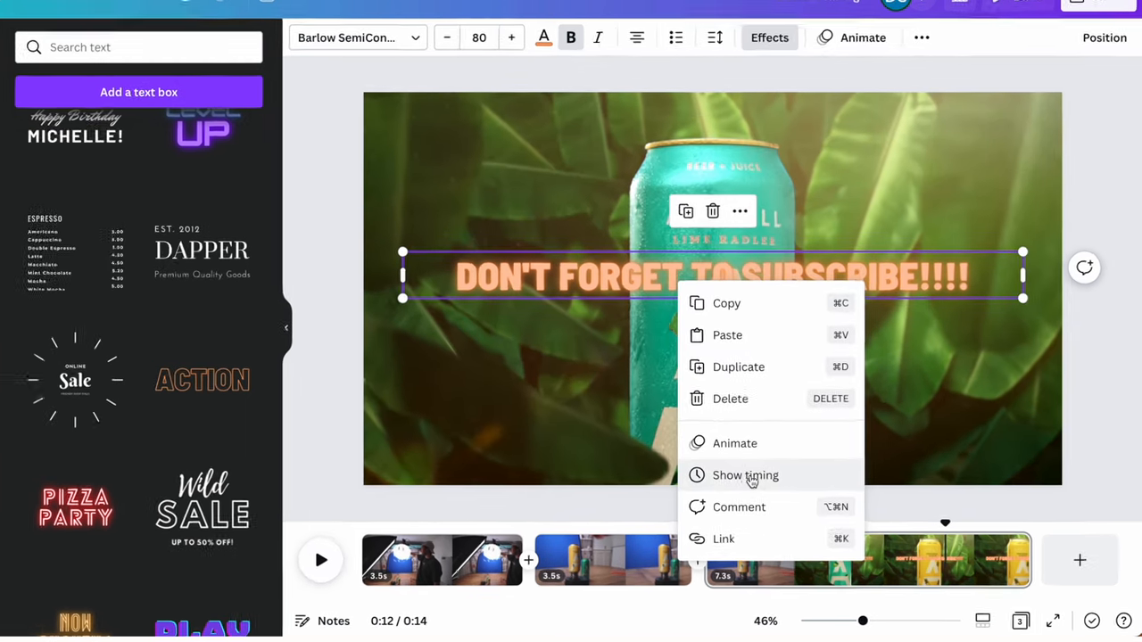
{"action": "left_click", "coordinate": [745, 474]}
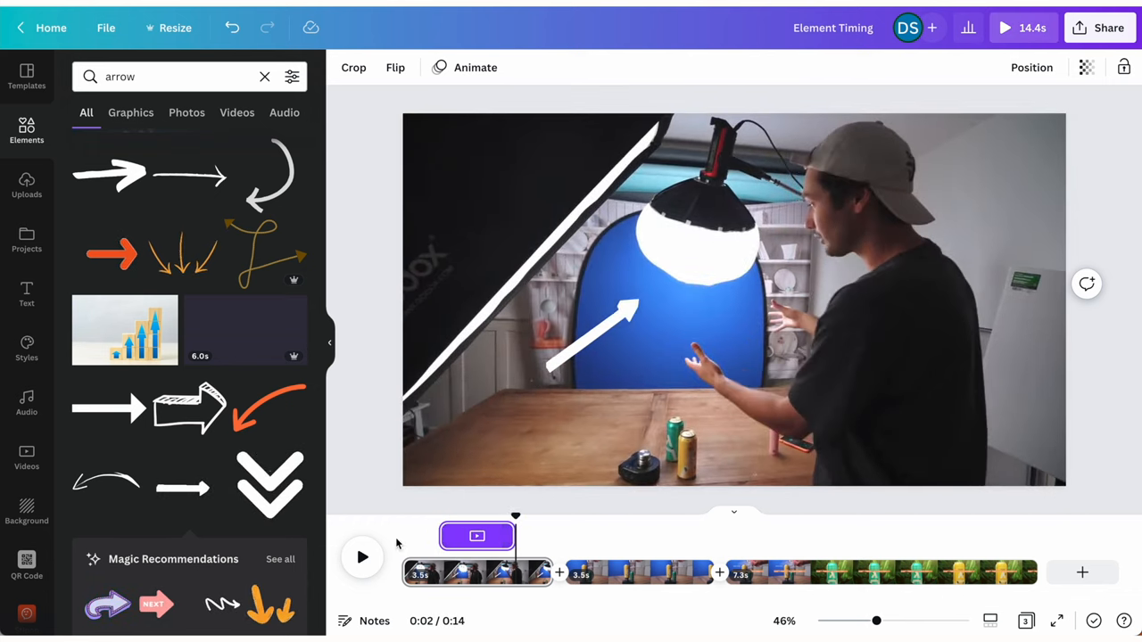
{"action": "left_click", "coordinate": [362, 557]}
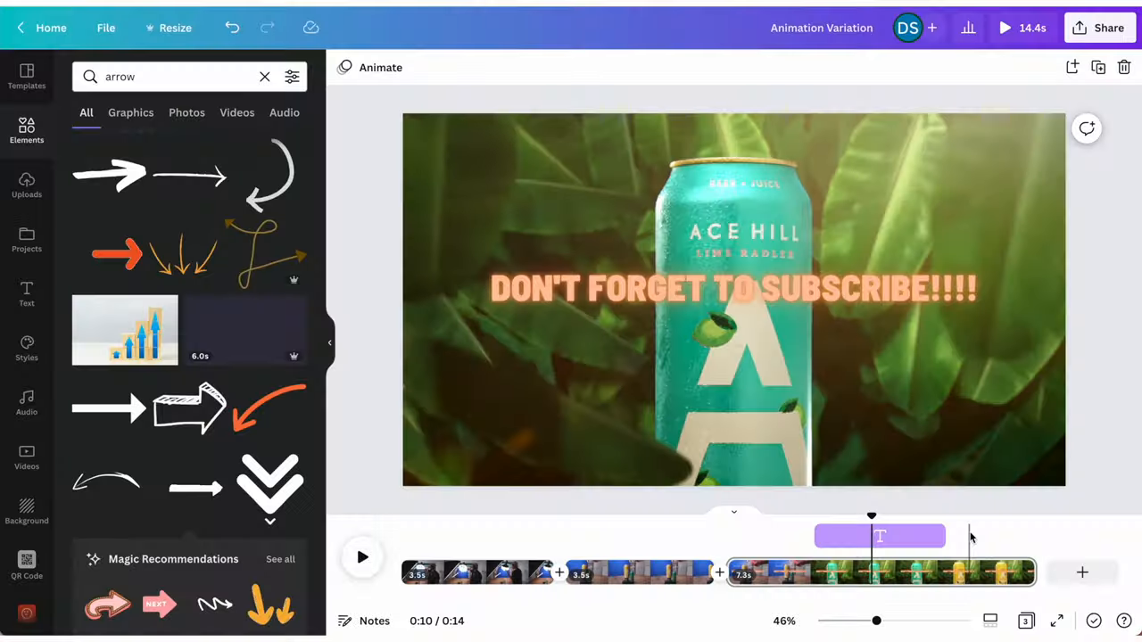
Apply the Typewriter text animation to the subscribe caption
{"action": "left_click", "coordinate": [718, 406]}
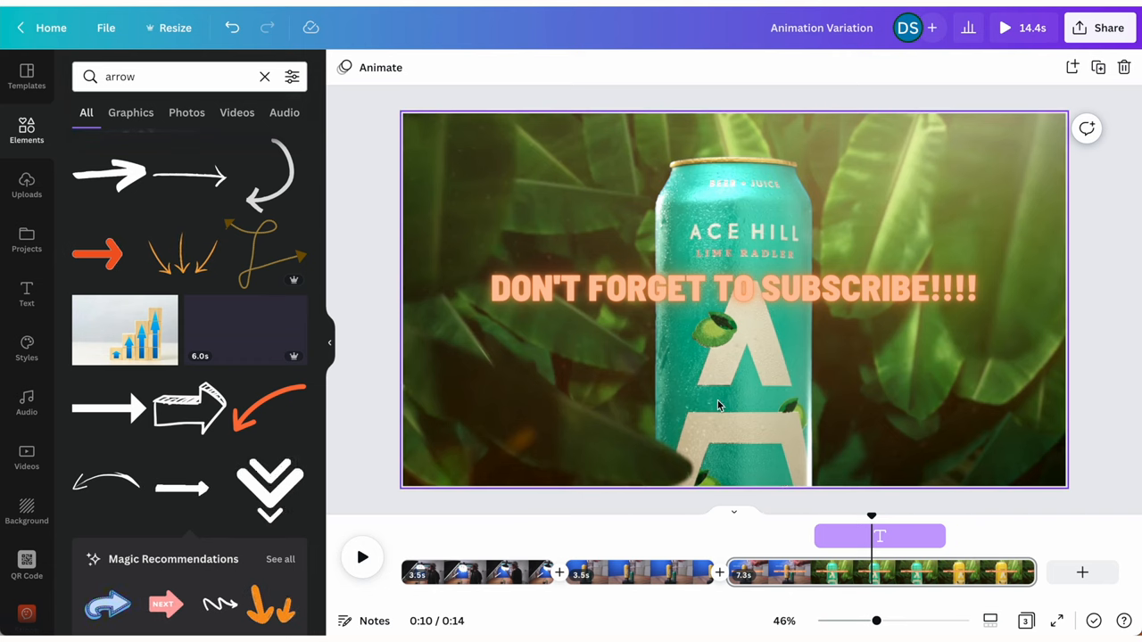
{"action": "left_click", "coordinate": [734, 287]}
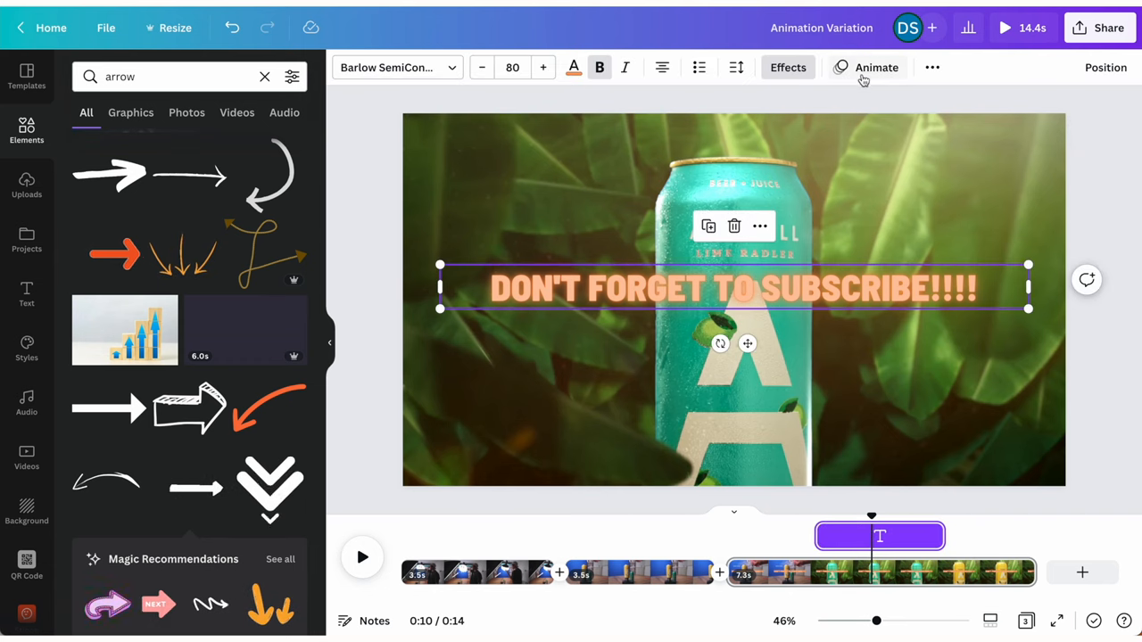
{"action": "left_click", "coordinate": [866, 67]}
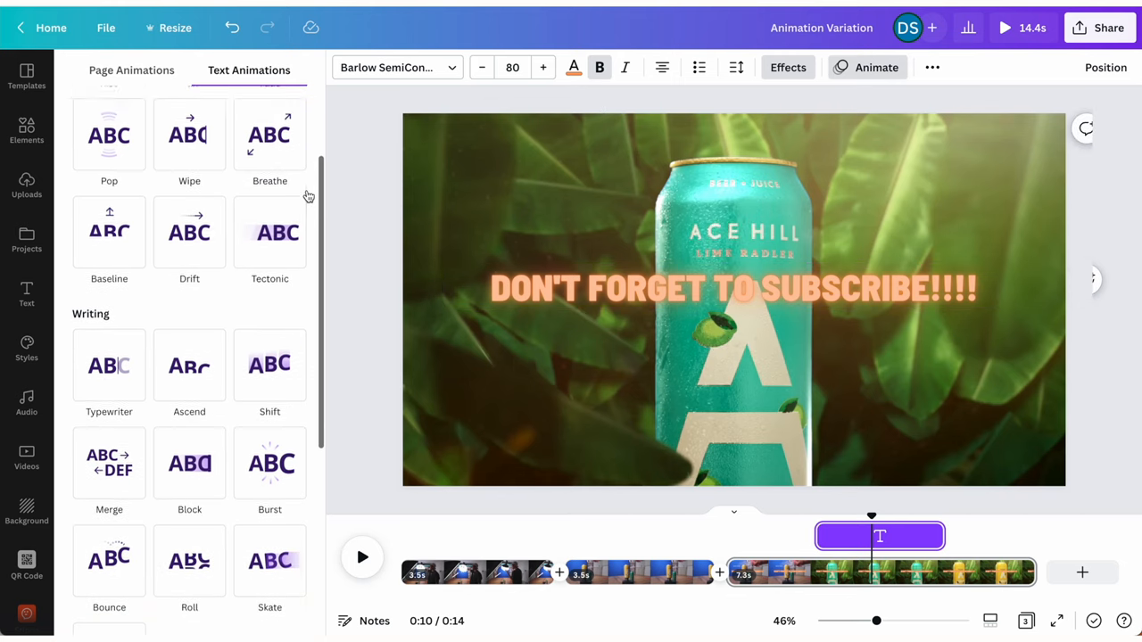
{"action": "scroll", "scroll_direction": "down", "scroll_amount": 3}
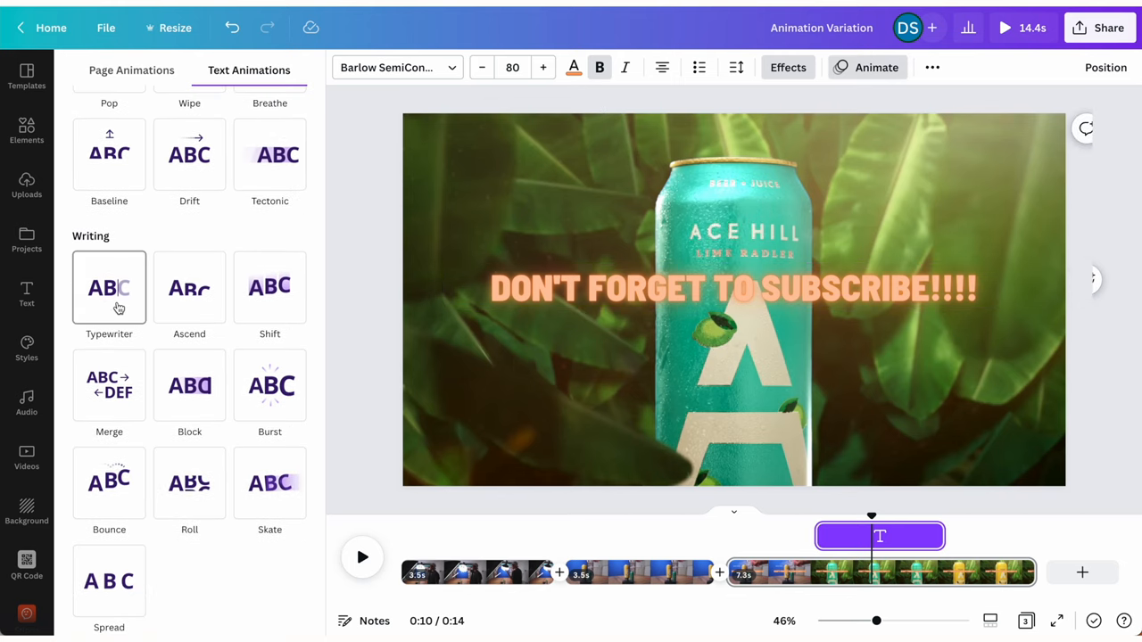
{"action": "left_click", "coordinate": [109, 287]}
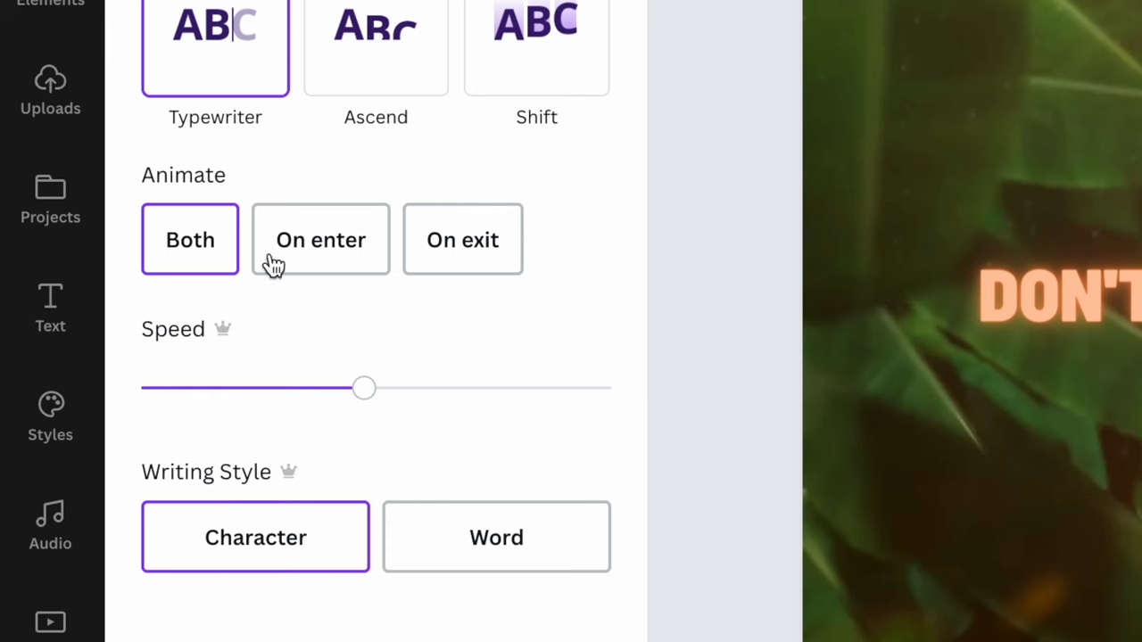
{"action": "mouse_move", "coordinate": [339, 290]}
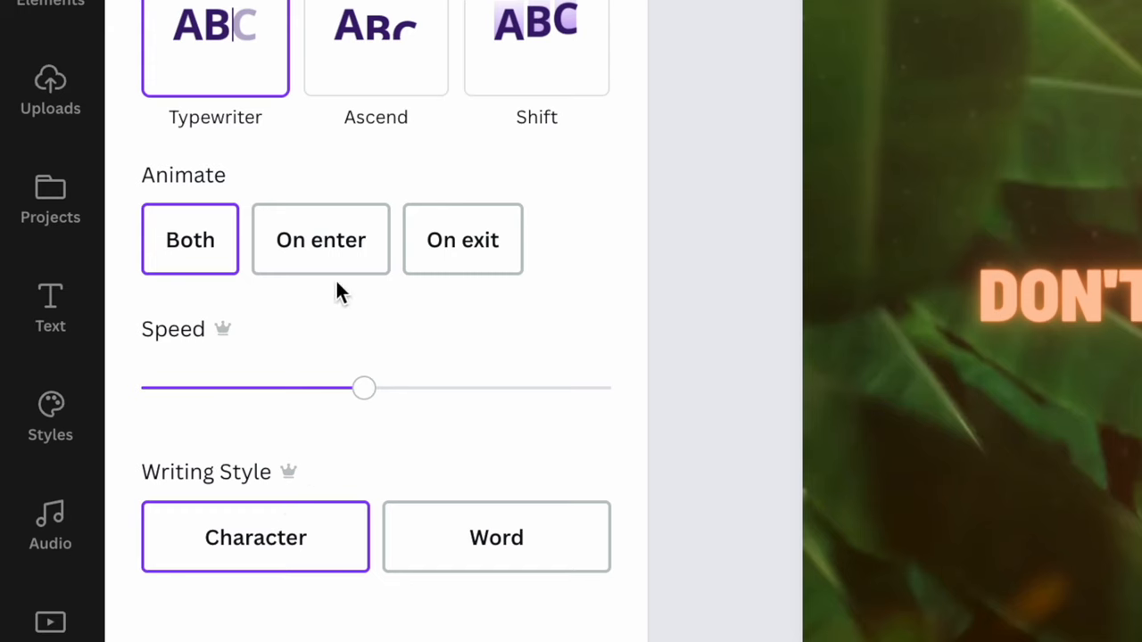
{"action": "left_click", "coordinate": [321, 239]}
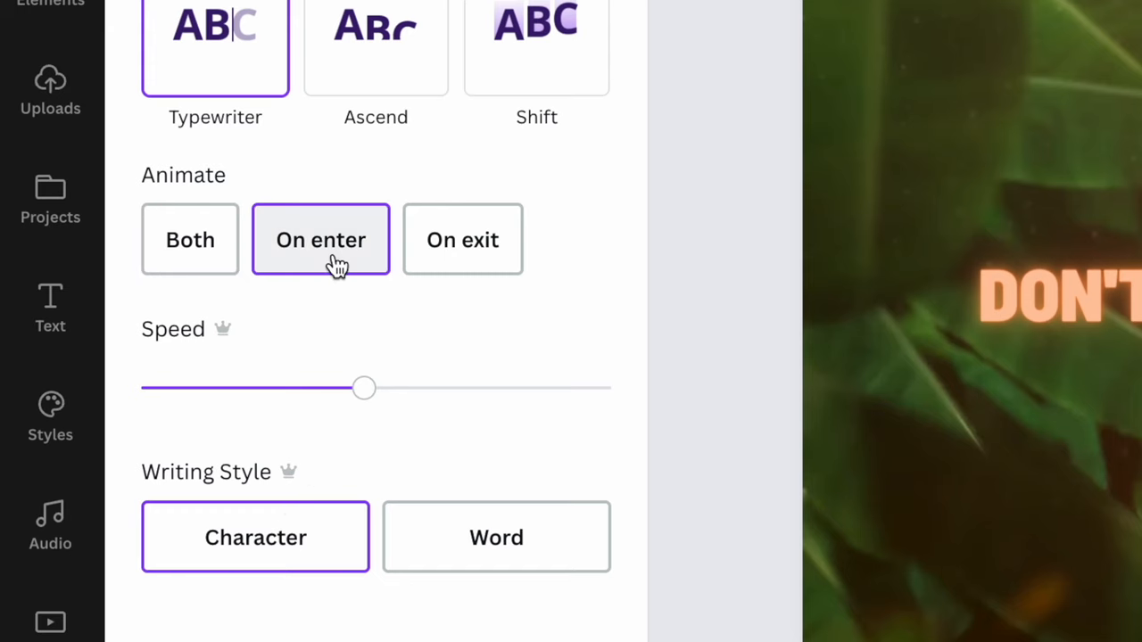
{"action": "left_click", "coordinate": [462, 239]}
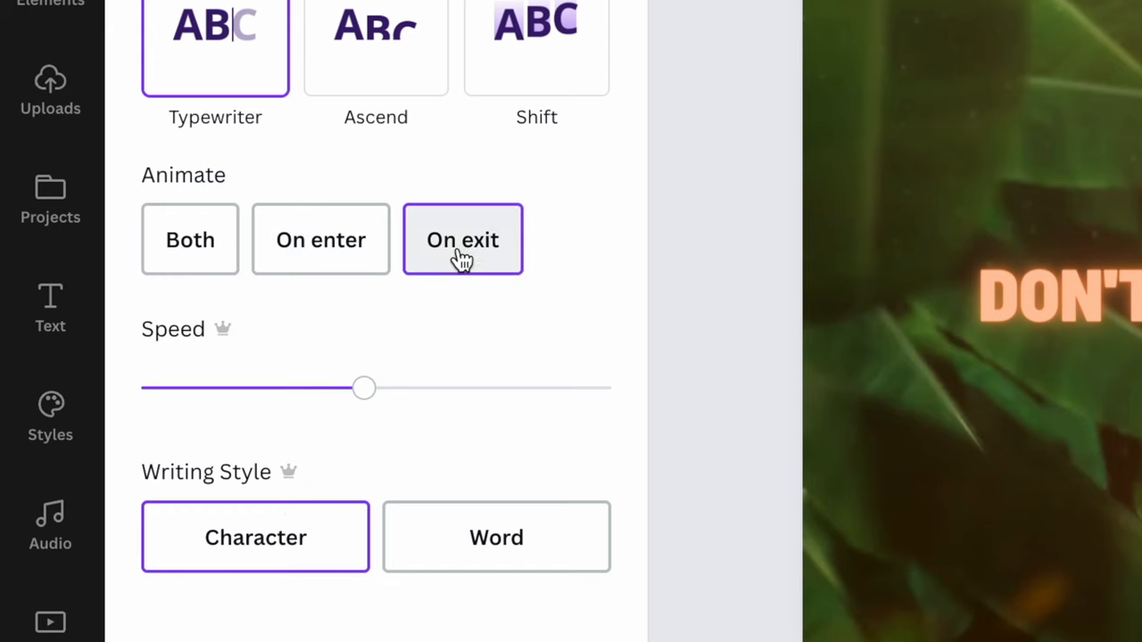
{"action": "left_click", "coordinate": [190, 239]}
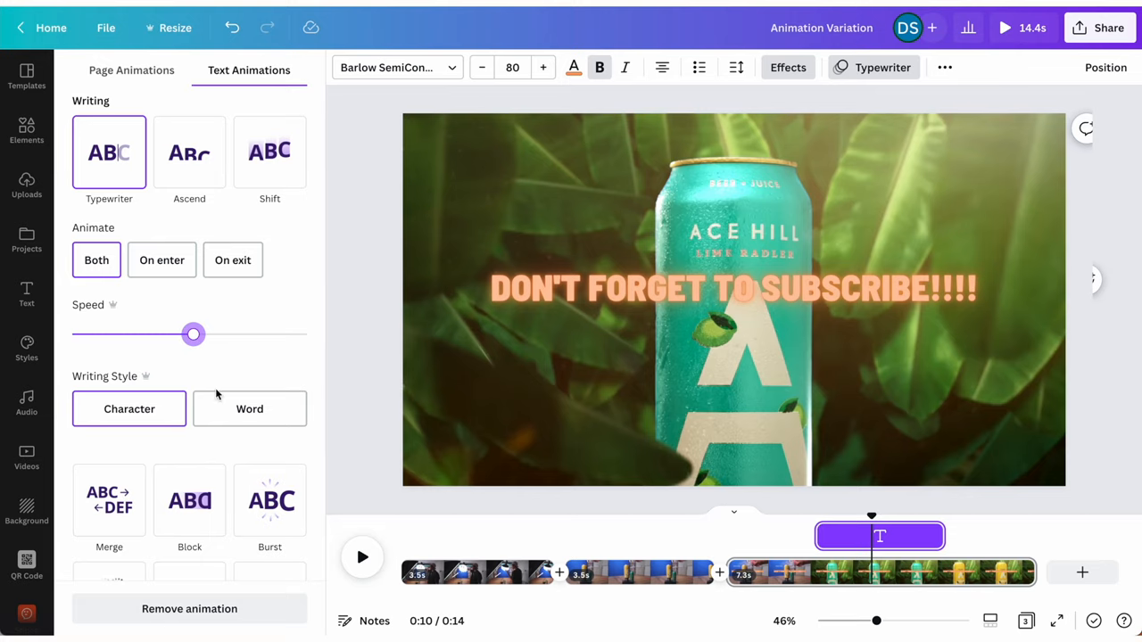
{"action": "left_click", "coordinate": [250, 409]}
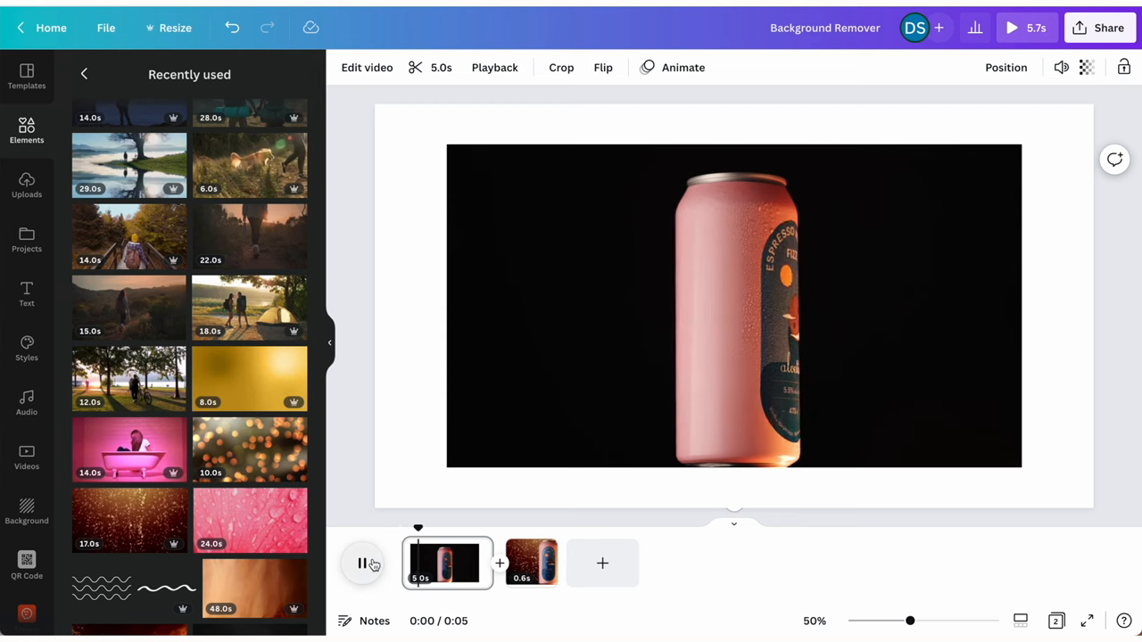
Remove the pink can's background and send the FIZZ text behind the can
{"action": "left_click", "coordinate": [362, 563]}
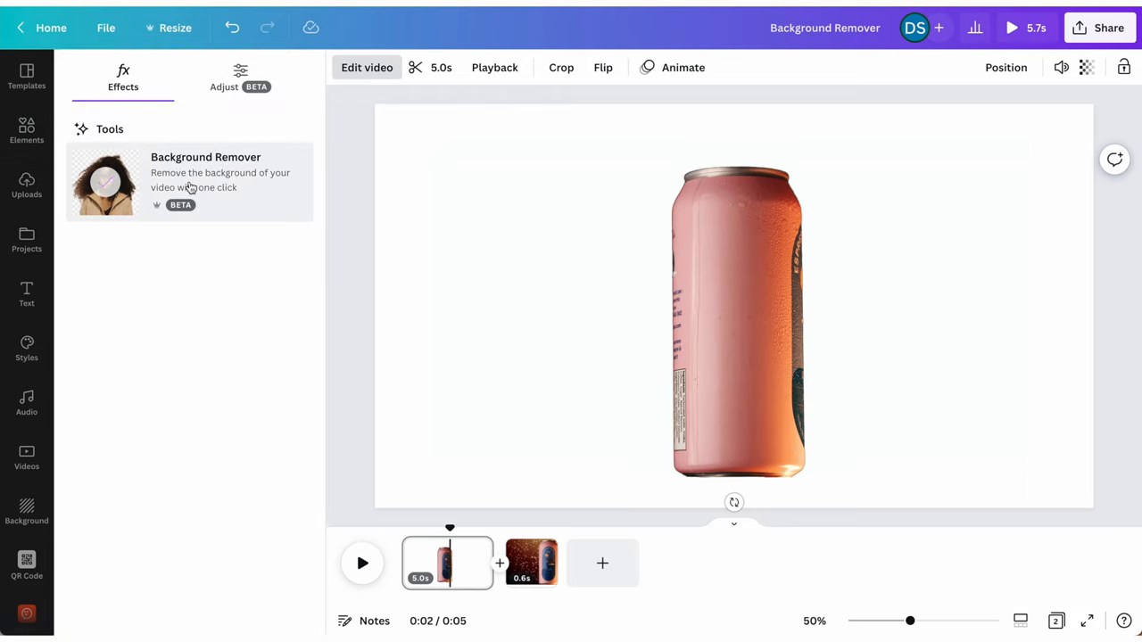
{"action": "left_click", "coordinate": [362, 563]}
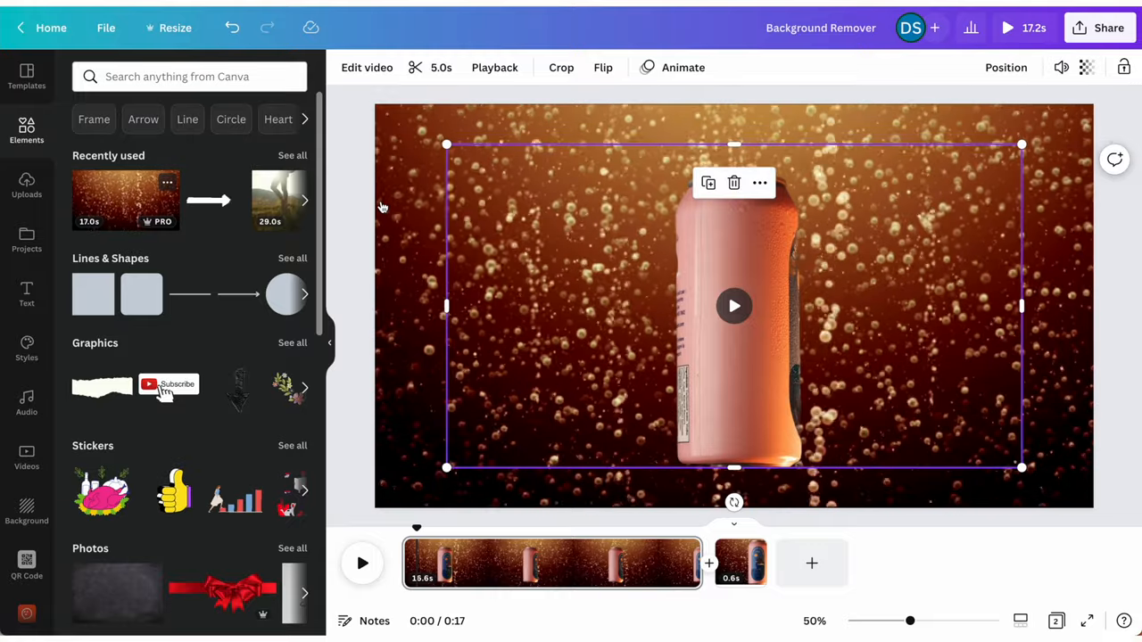
{"action": "right_click", "coordinate": [733, 306]}
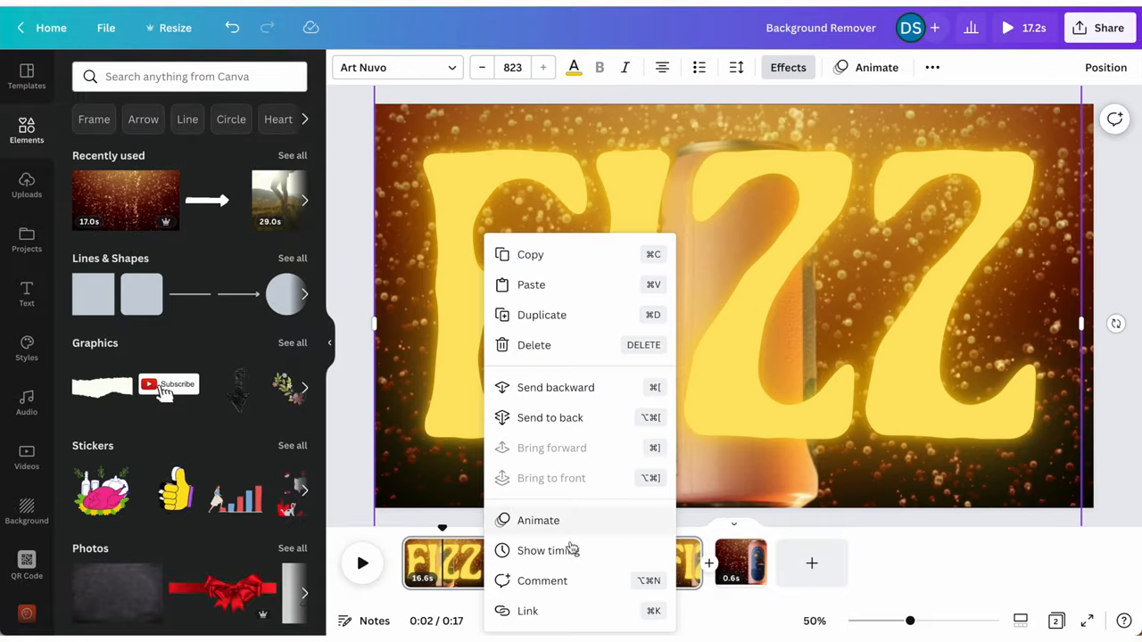
{"action": "left_click", "coordinate": [819, 345]}
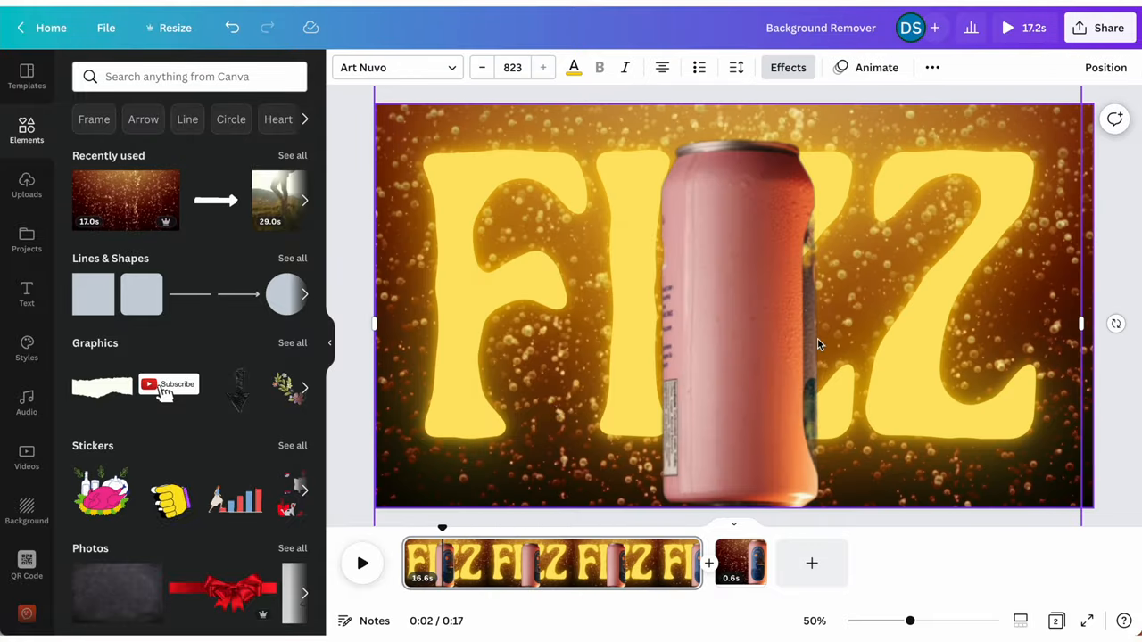